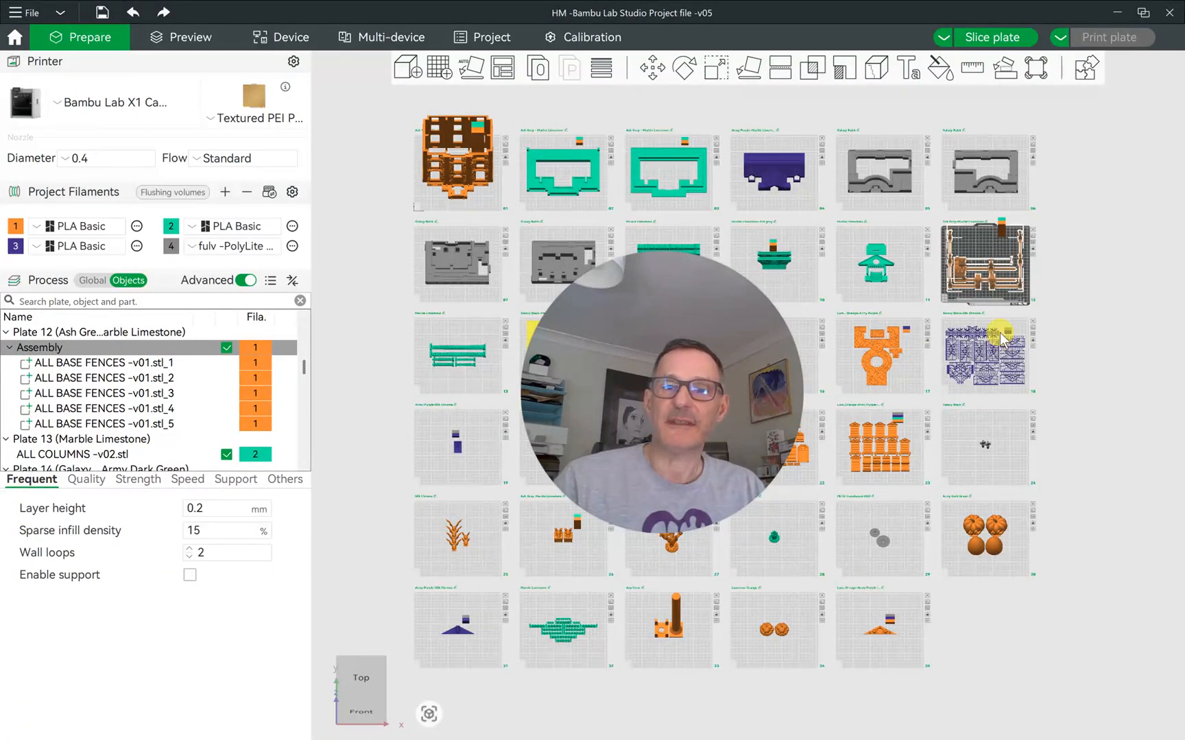
mouse_move(858, 327)
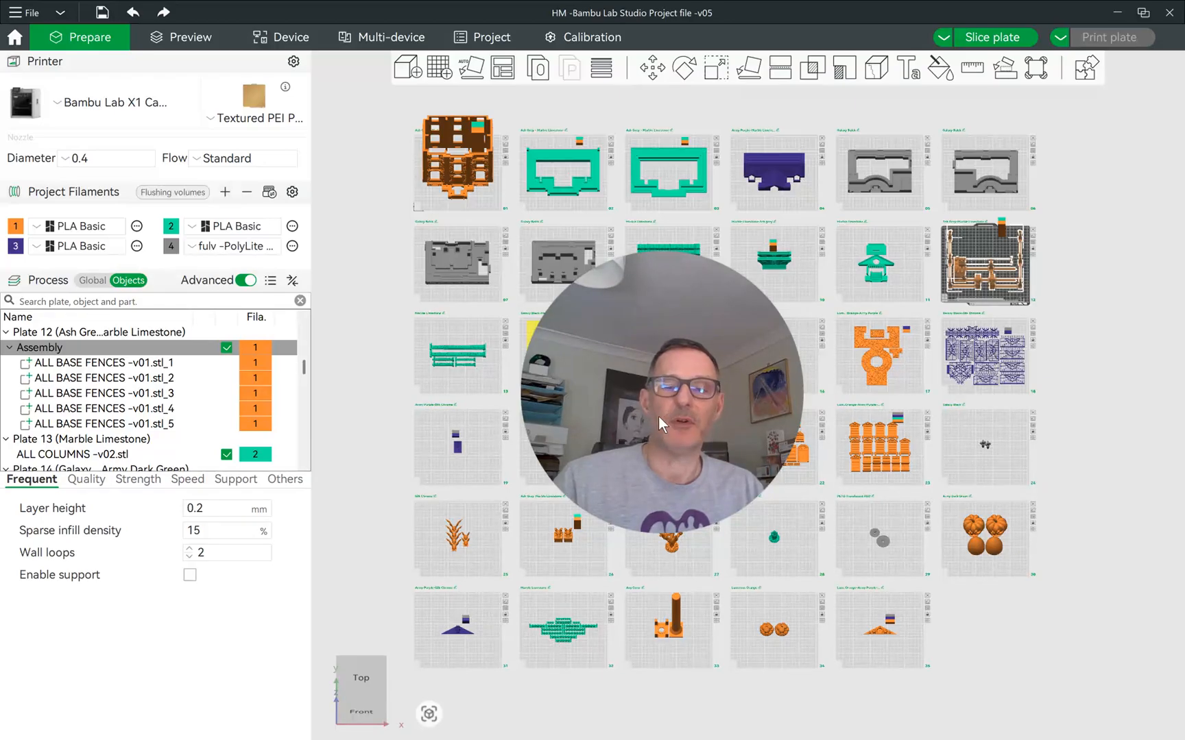
mouse_move(612, 400)
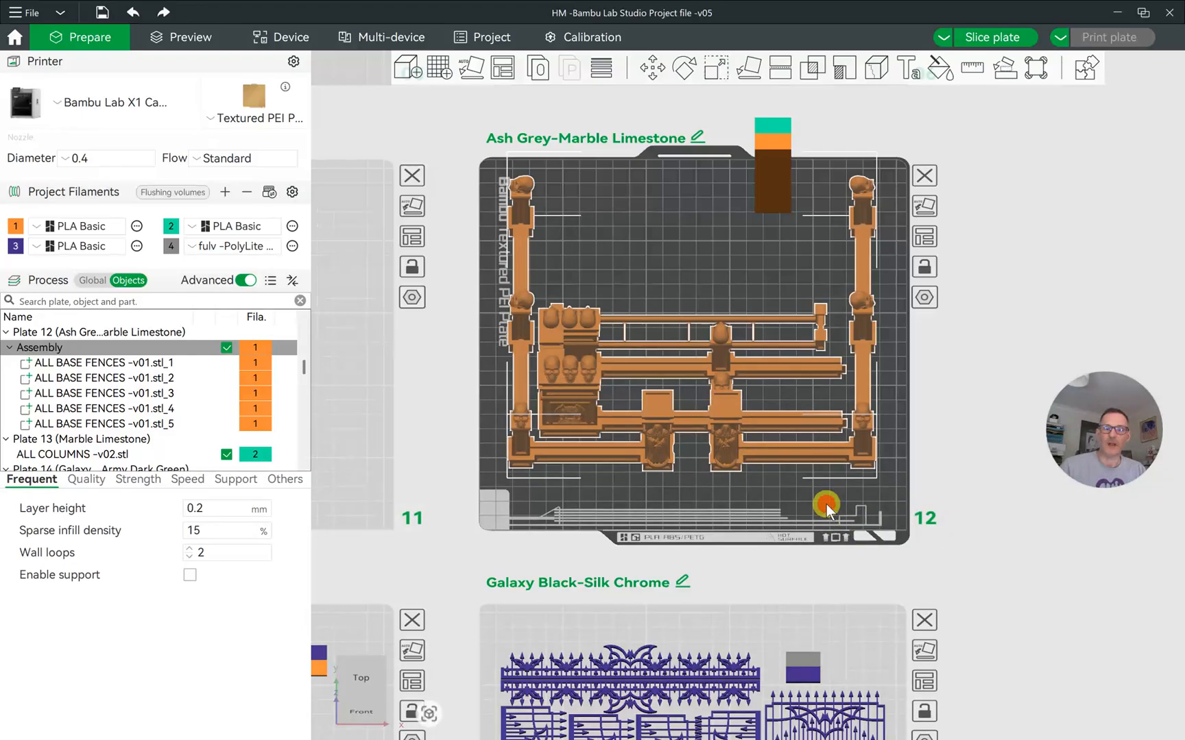
- Select plate 12, then select its orange fence Assembly (about 222 × 181 × 77 mm)
left_click(826, 504)
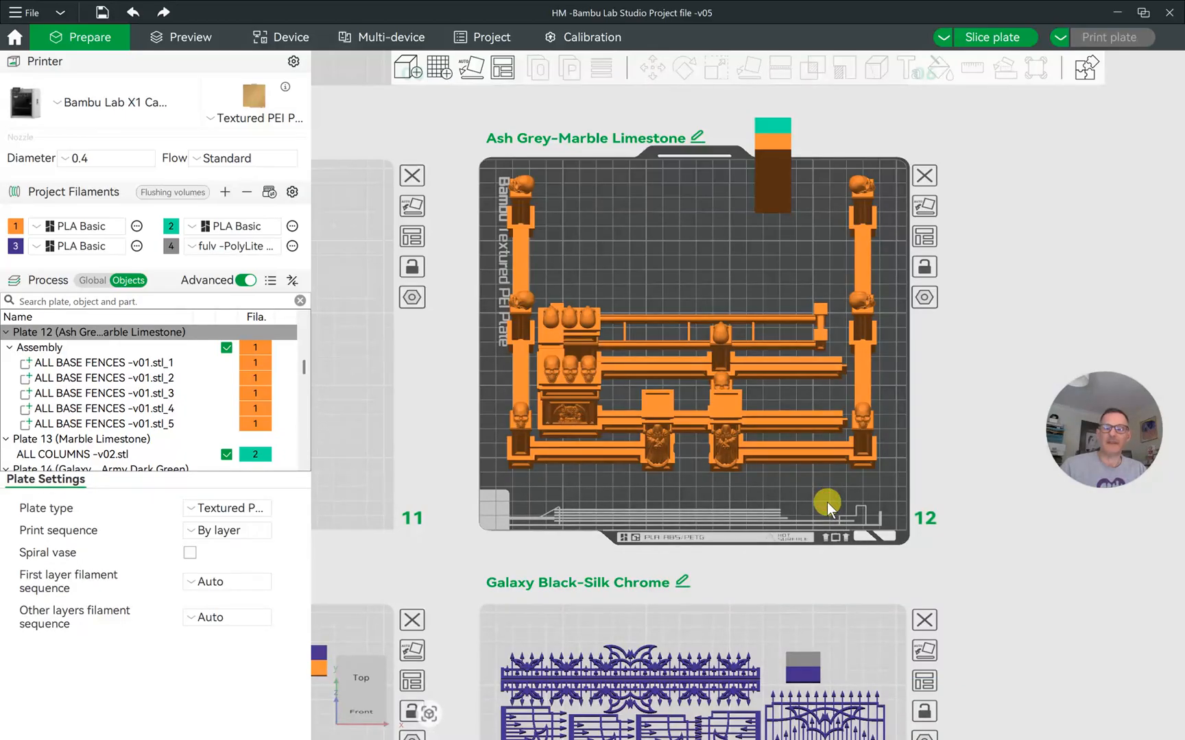
left_click(710, 340)
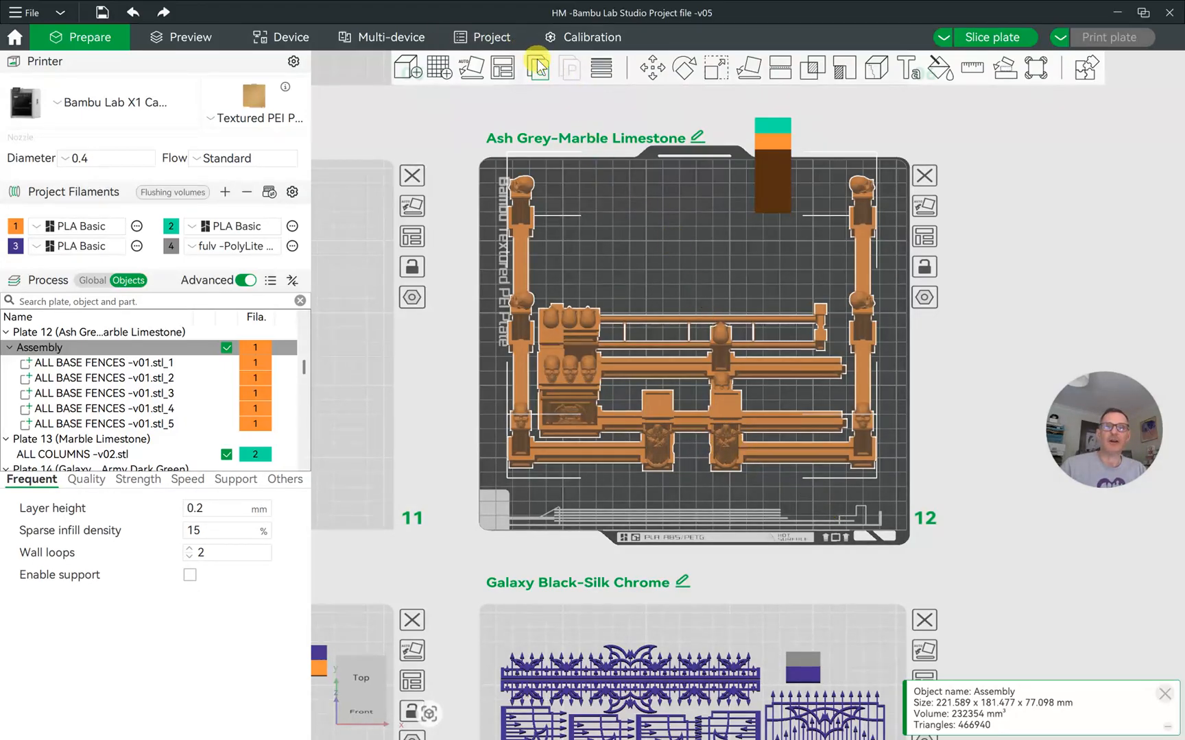
mouse_move(536, 68)
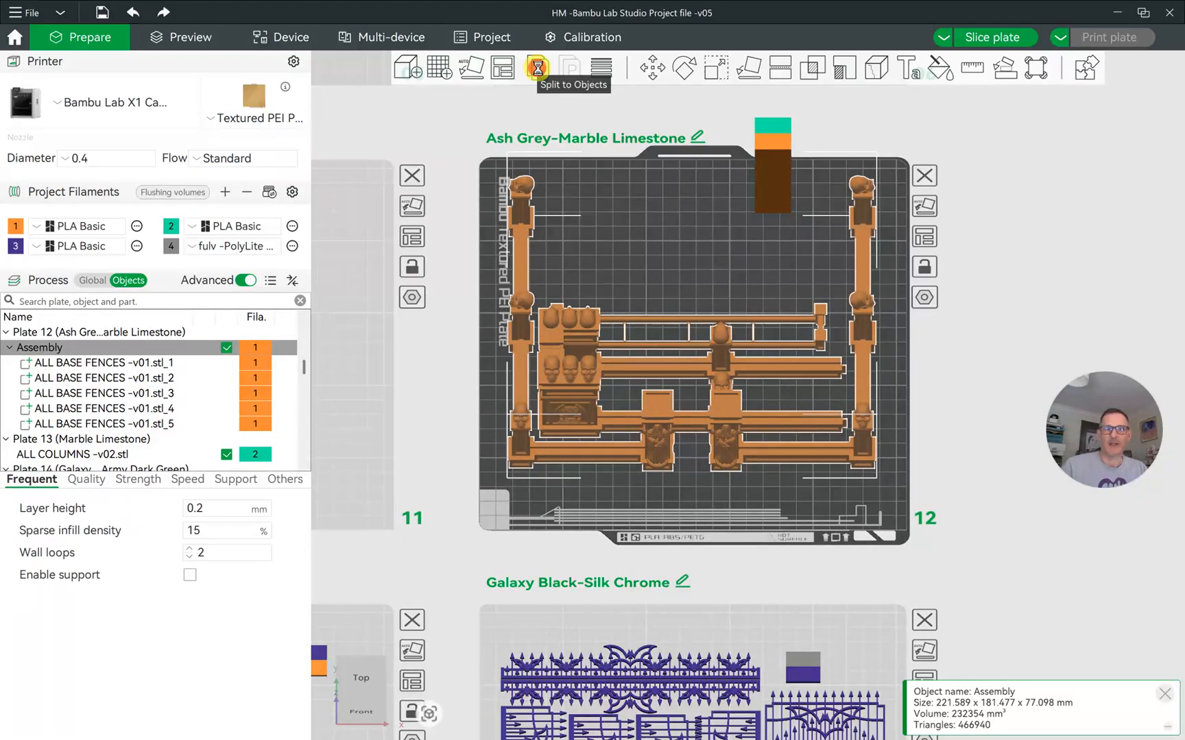
- Split the Assembly to objects and select one fence bar (166 × 26 × 15 mm)
left_click(536, 67)
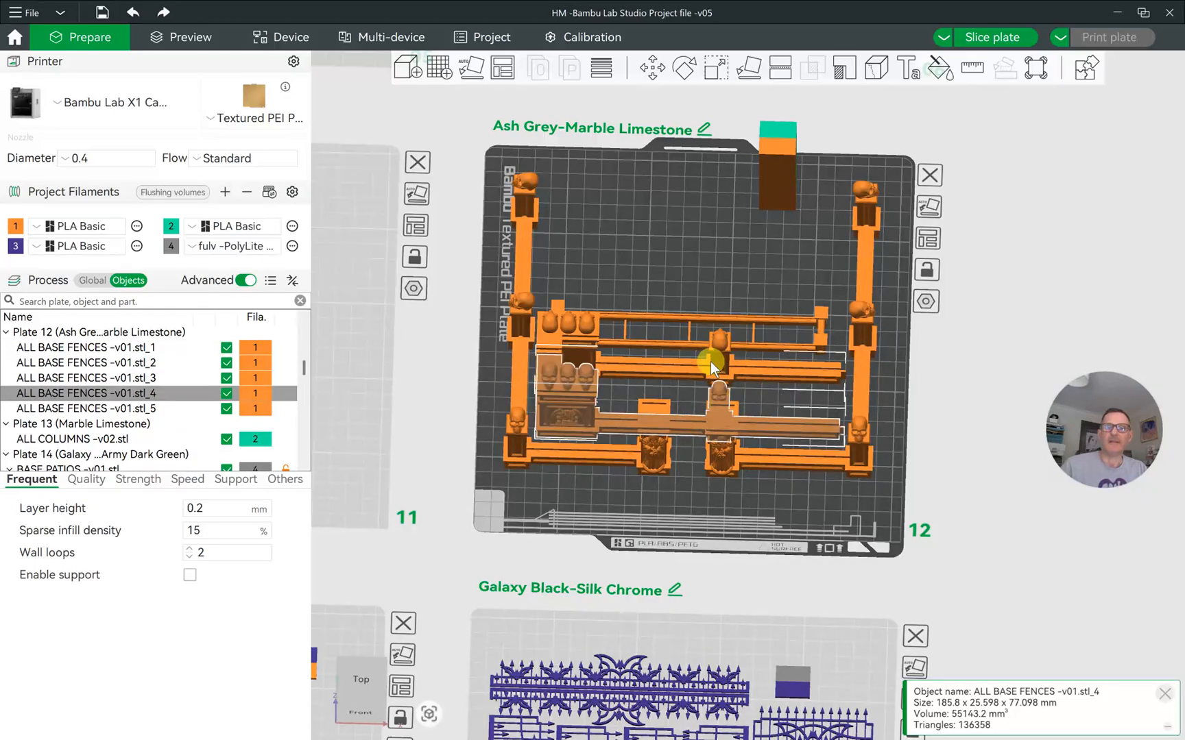
left_click(85, 408)
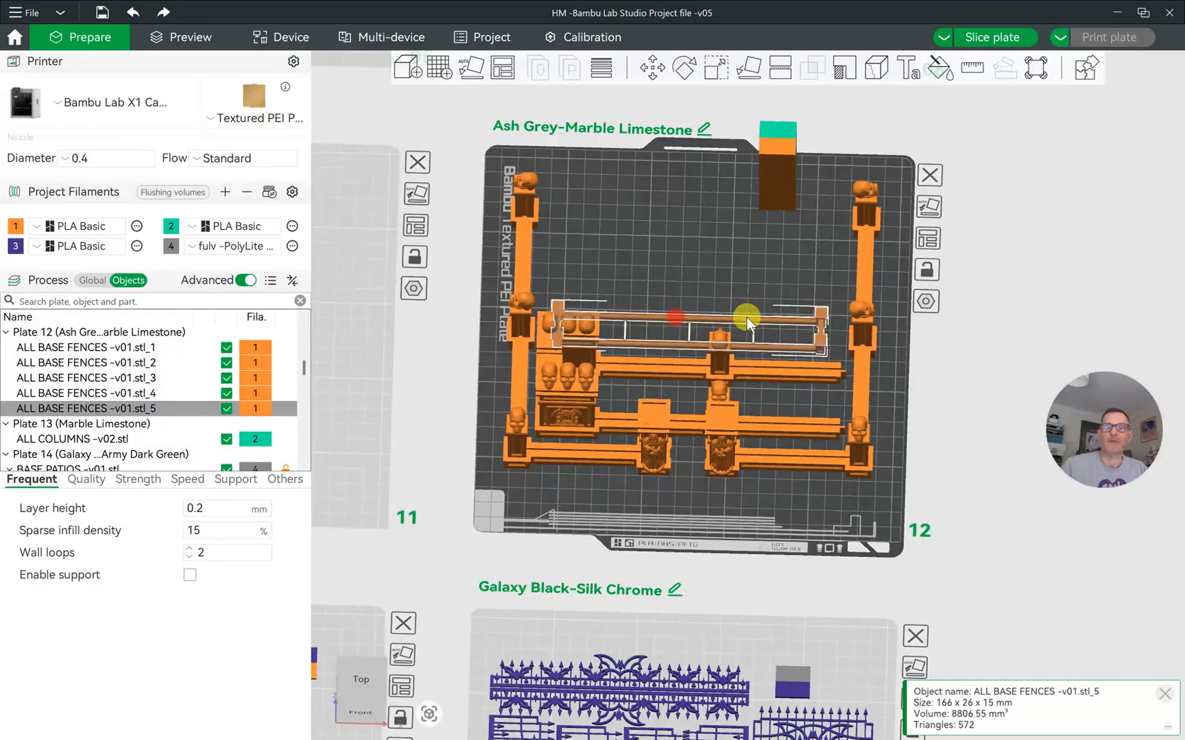